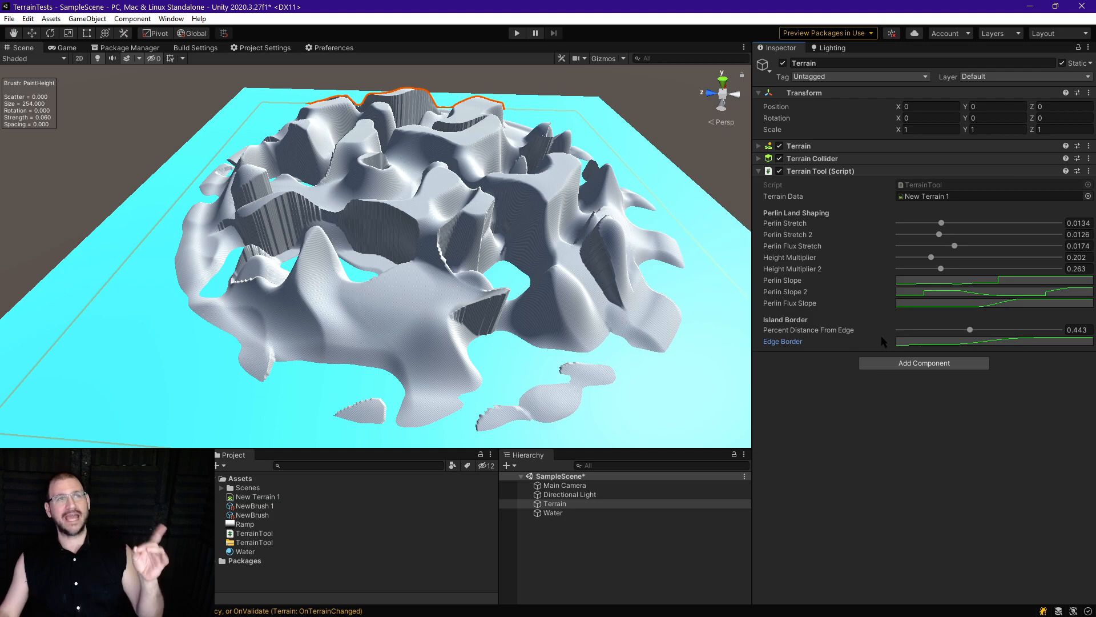
Step: Sweep the Percent Distance From Edge slider up to its maximum, pushing the island out to the border
left_click_drag(971, 329, 968, 329)
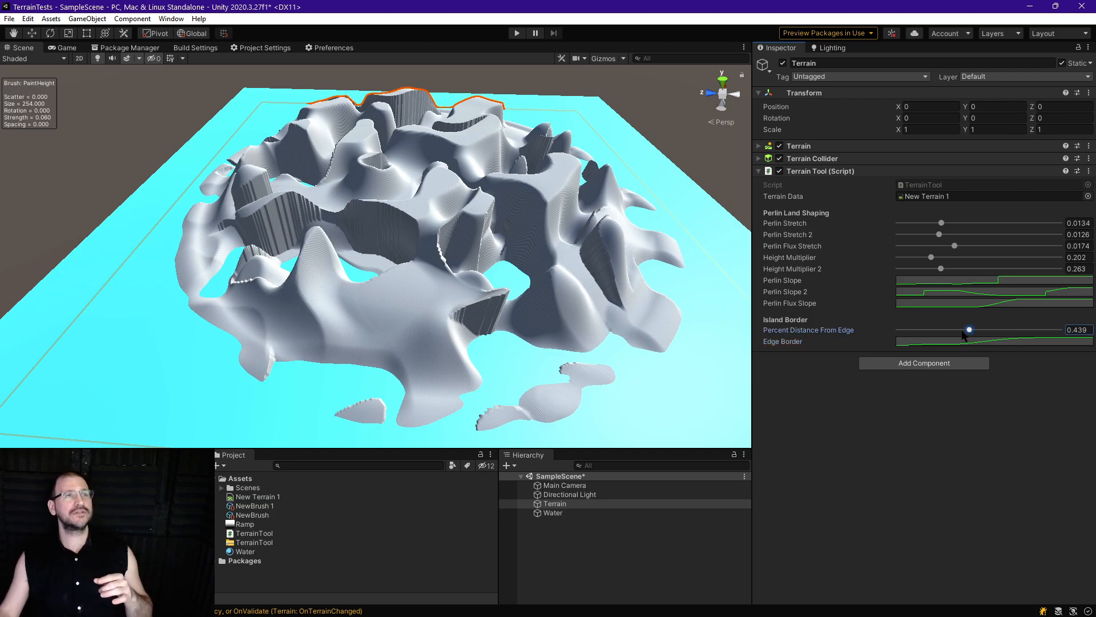
left_click_drag(969, 329, 991, 329)
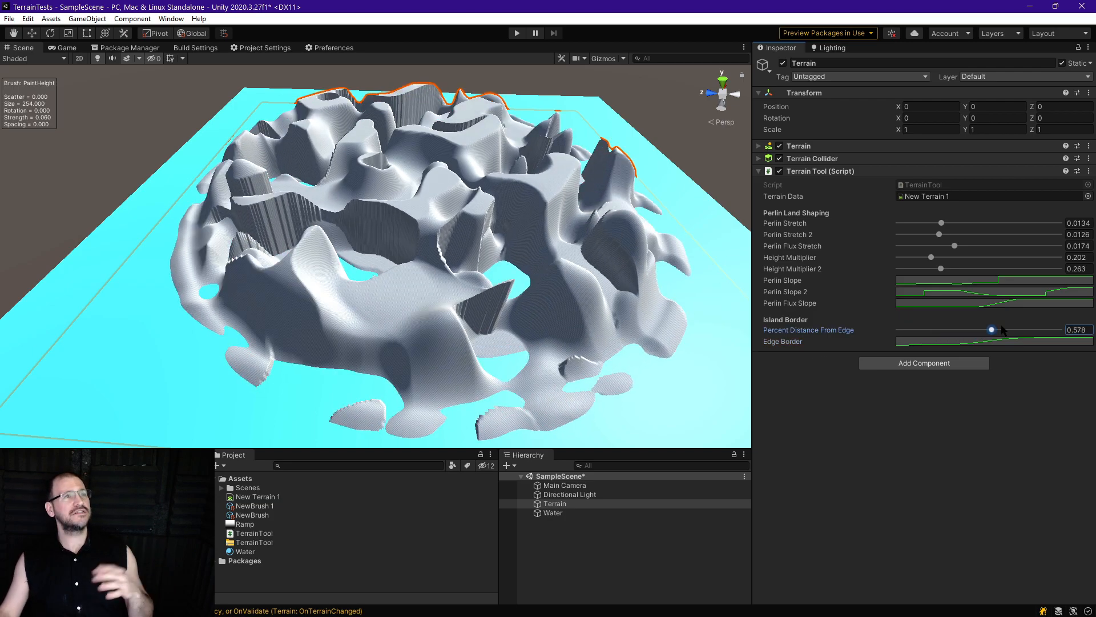
left_click_drag(990, 330, 987, 329)
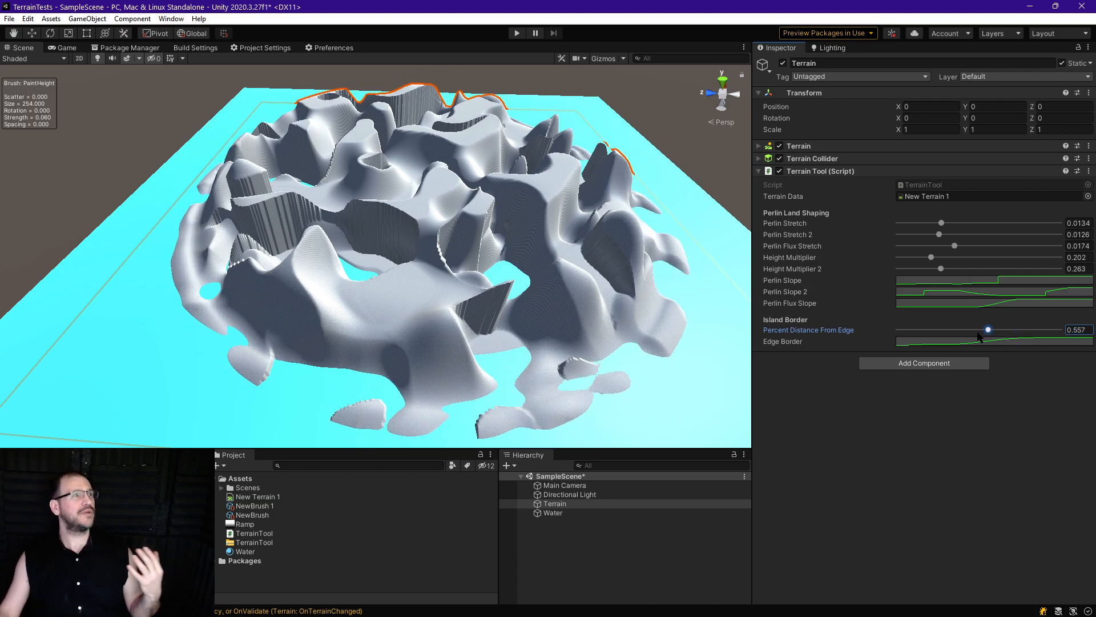
left_click_drag(988, 329, 1015, 329)
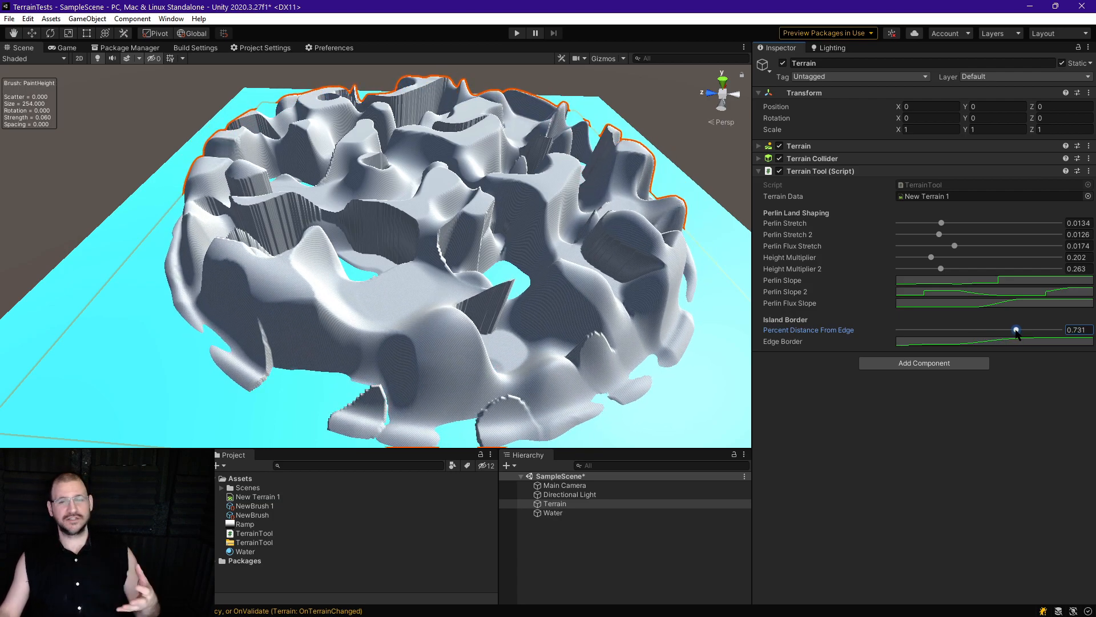
left_click_drag(1015, 330, 1059, 330)
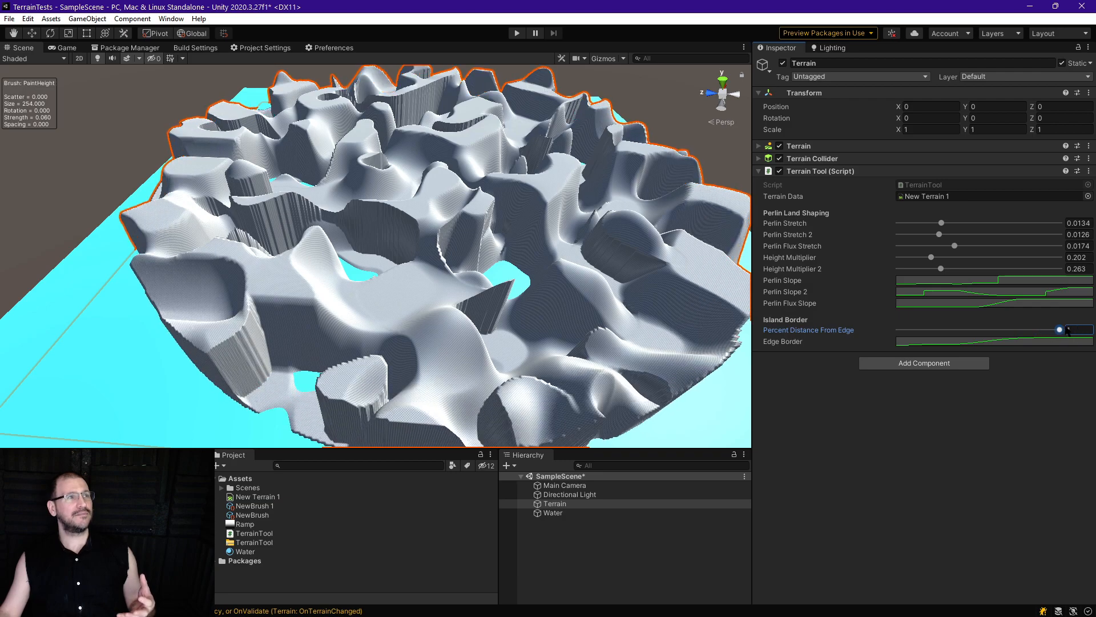
left_click_drag(1049, 330, 1059, 330)
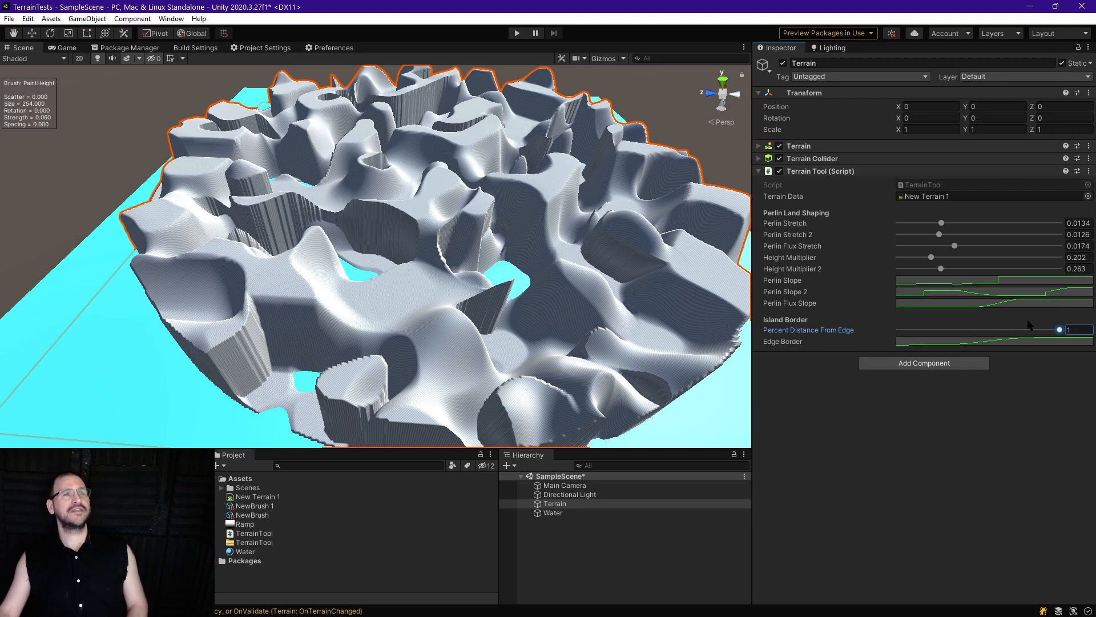
Step: Shrink the island to a small central landmass, then settle the distance at about 0.73
left_click_drag(1063, 329, 946, 329)
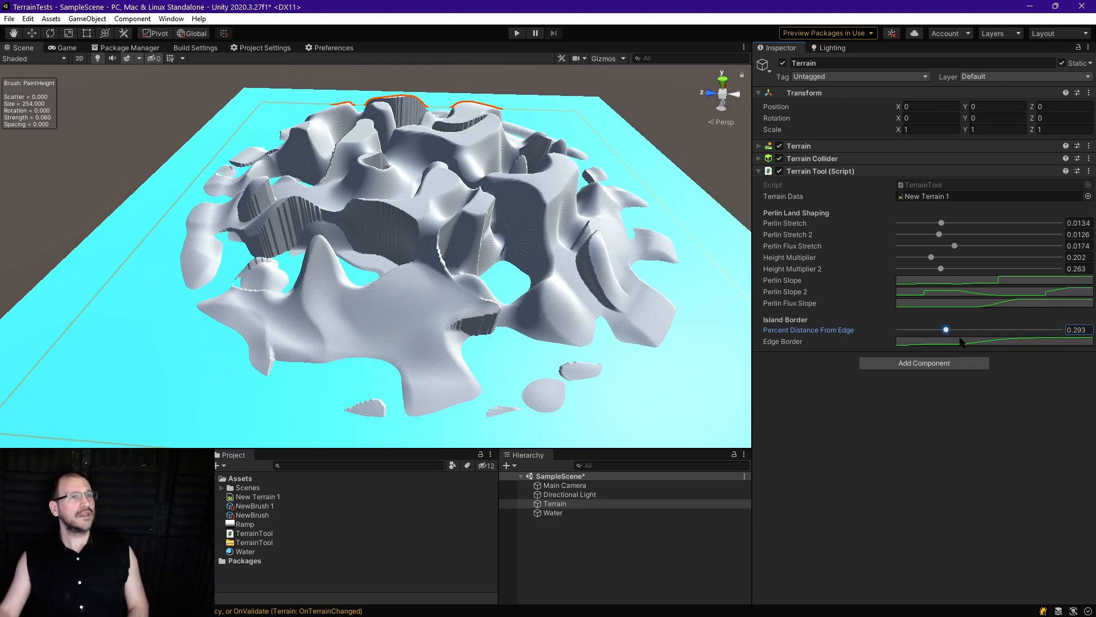
left_click_drag(946, 330, 1015, 329)
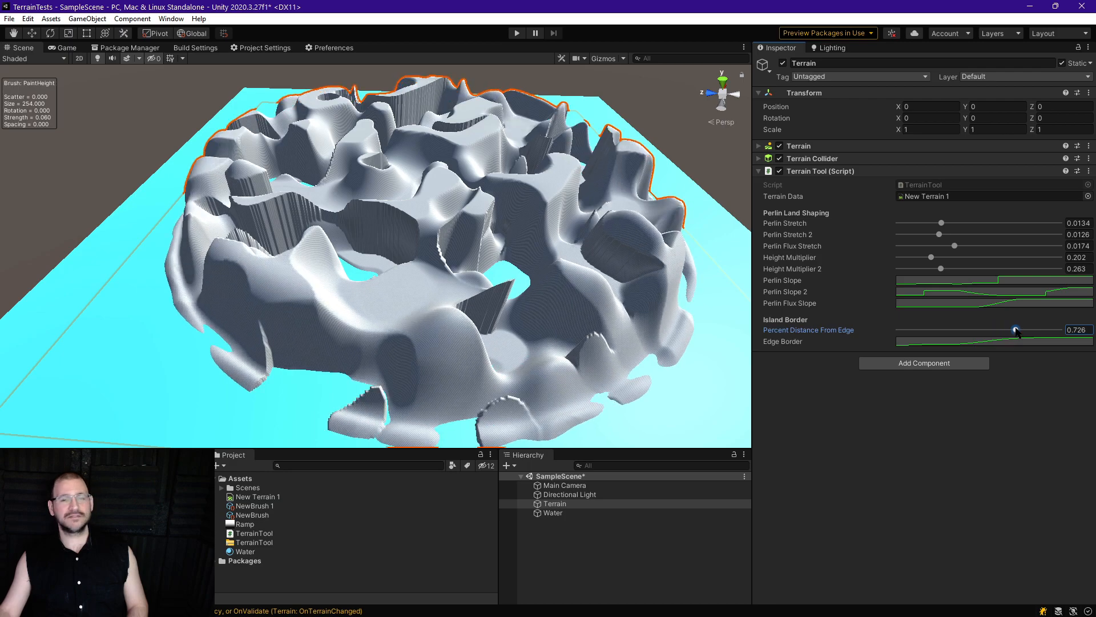
left_click_drag(1016, 330, 1013, 330)
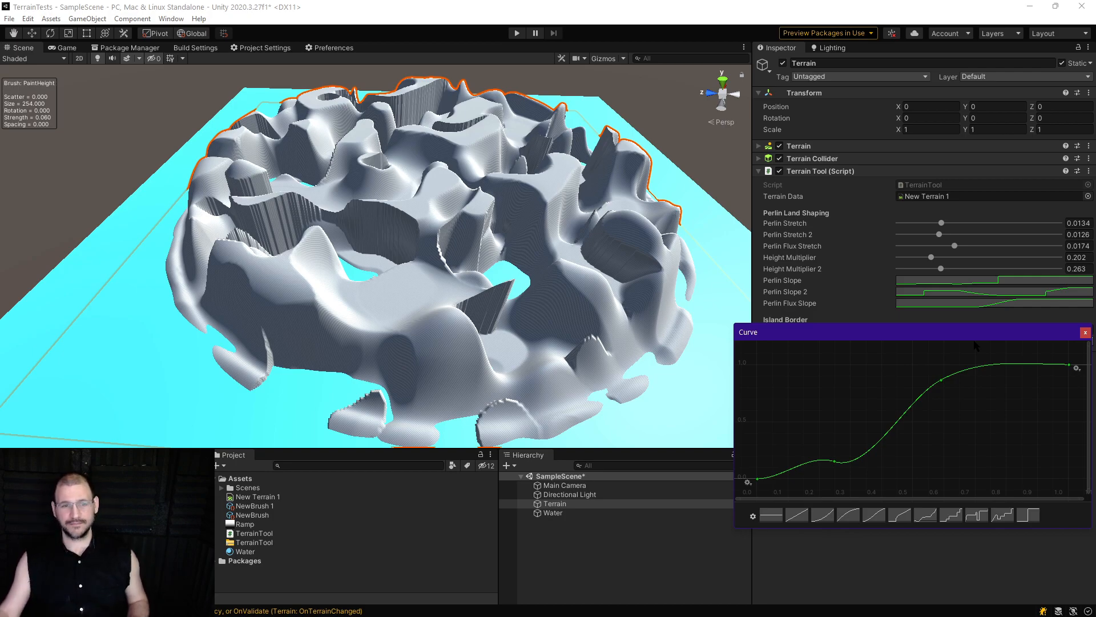
mouse_move(1007, 381)
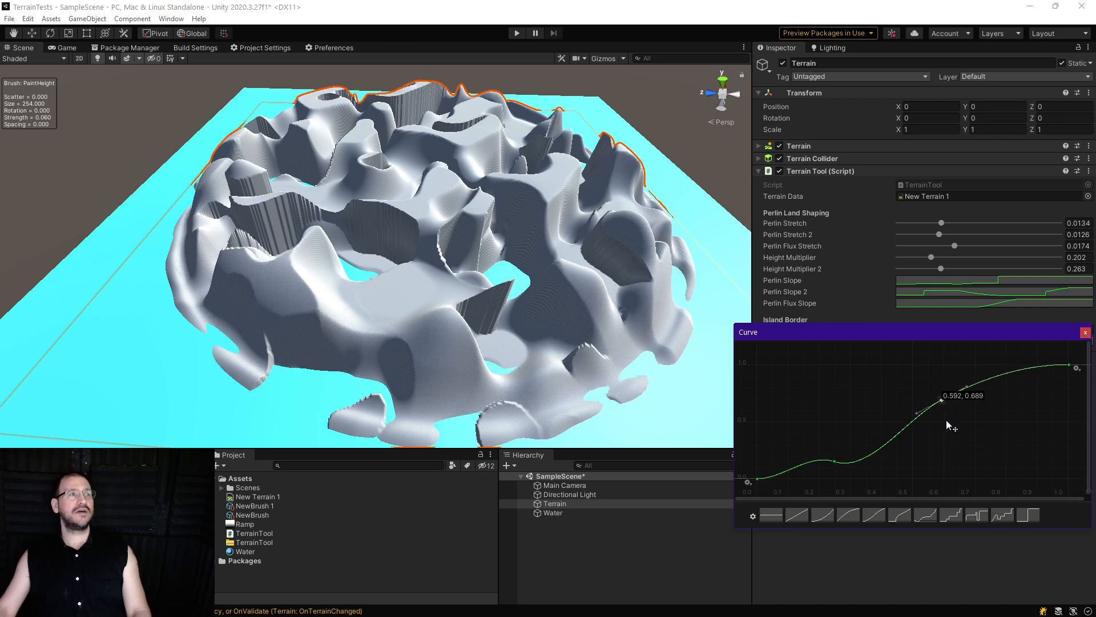
Step: Drag the middle keys of the Edge Border curve down to reshape the terrain's edge falloff
left_click_drag(965, 387, 946, 402)
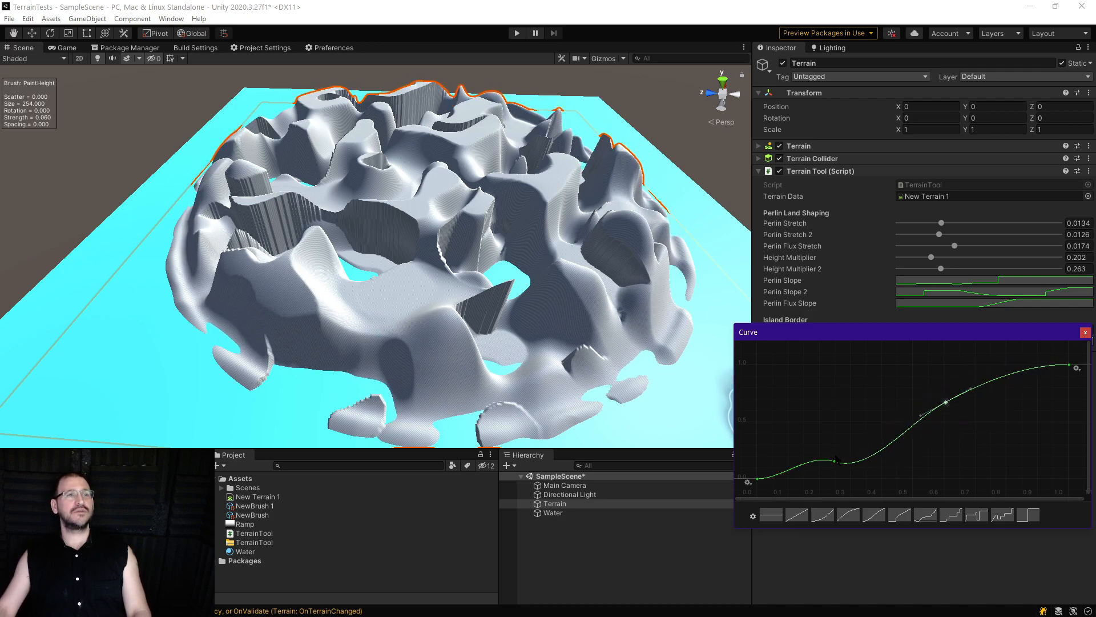
left_click_drag(944, 402, 835, 474)
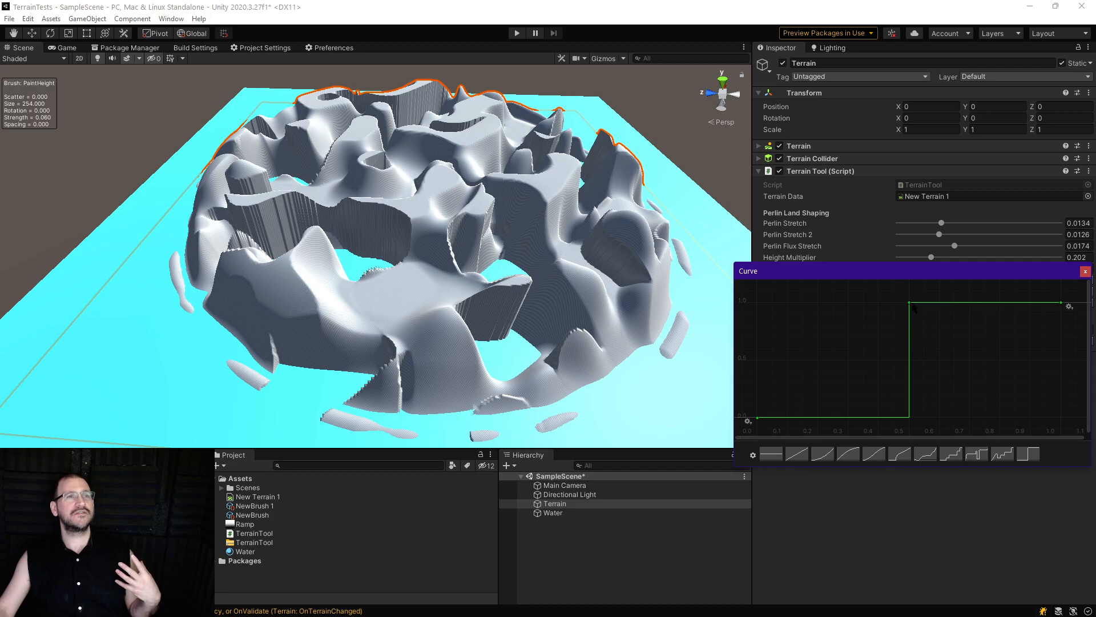
Step: Try the step presets, keep the single sharp step for the Edge Border, and dismiss the Curve window
left_click(951, 454)
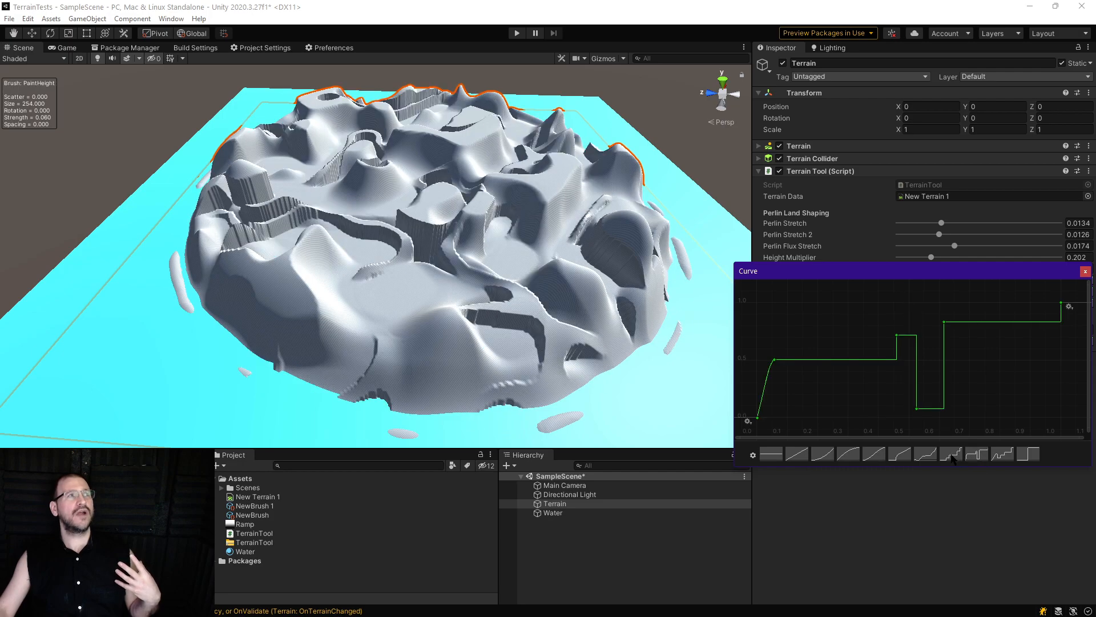
left_click(1001, 454)
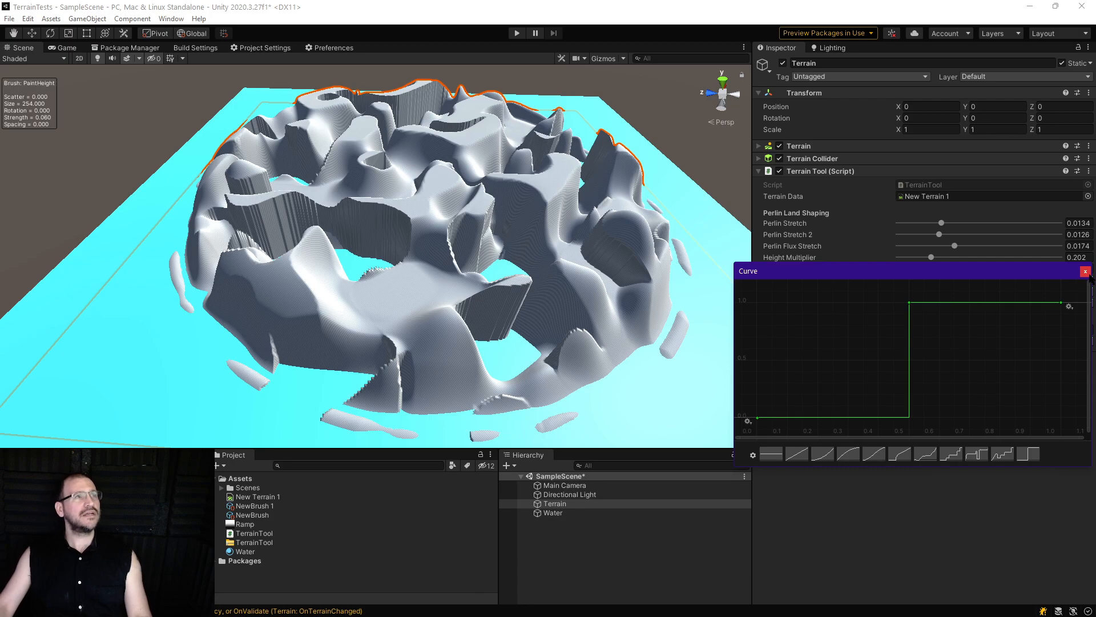
left_click(1085, 271)
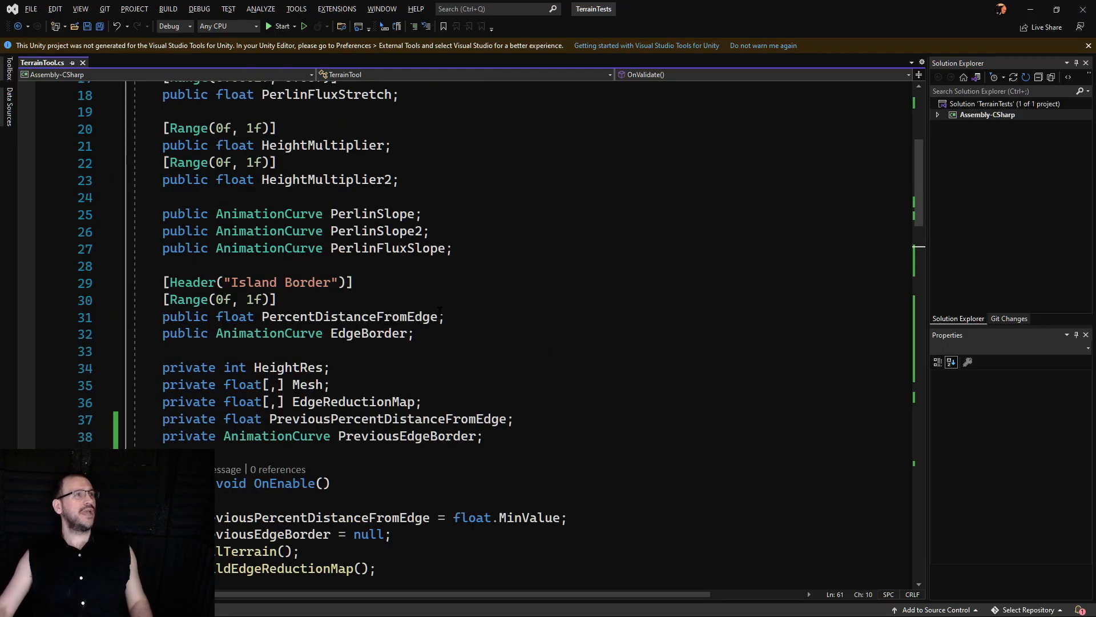
double_click(352, 317)
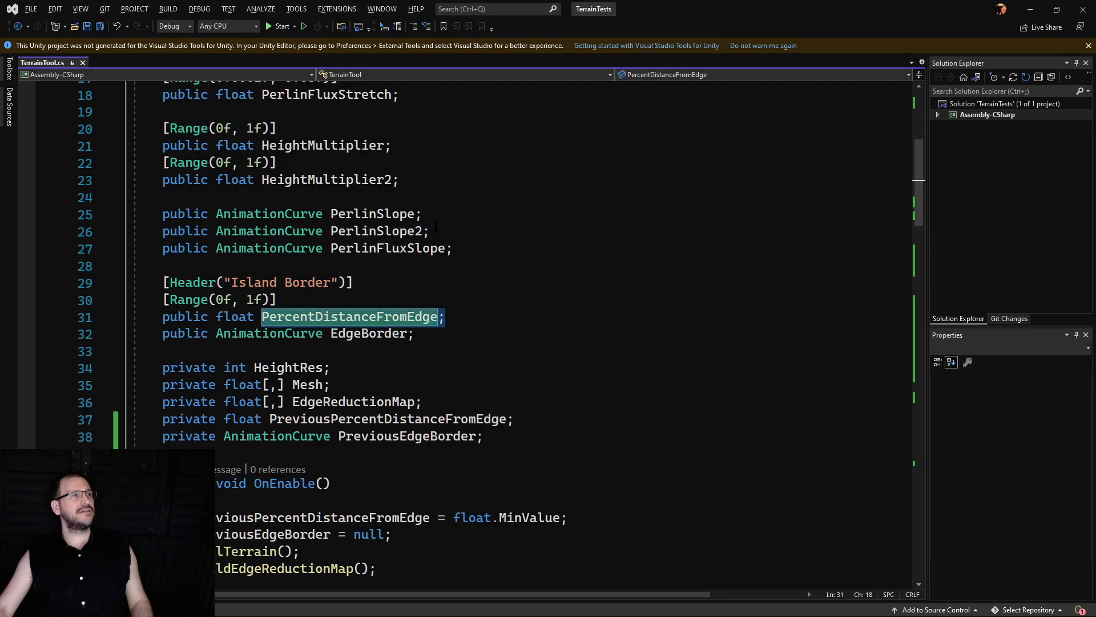
mouse_move(349, 317)
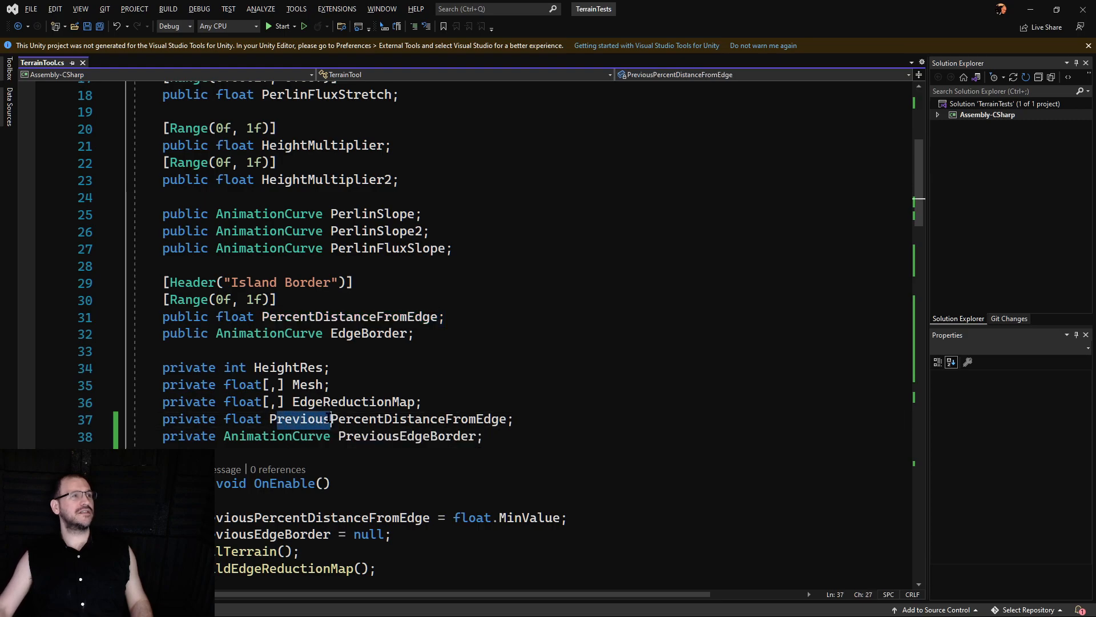
double_click(187, 418)
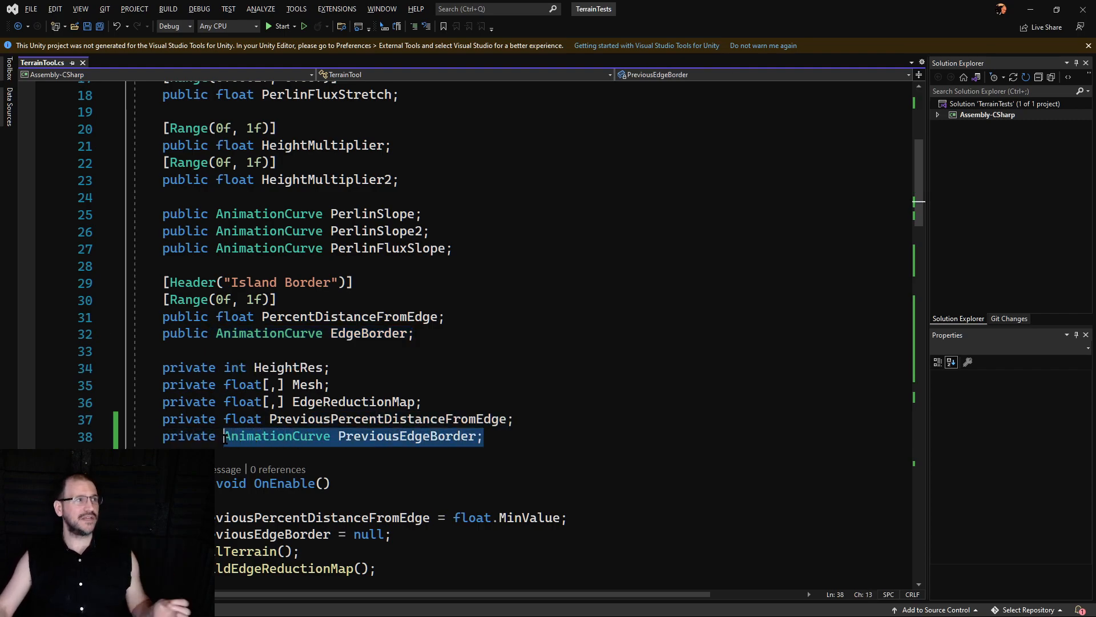
double_click(275, 435)
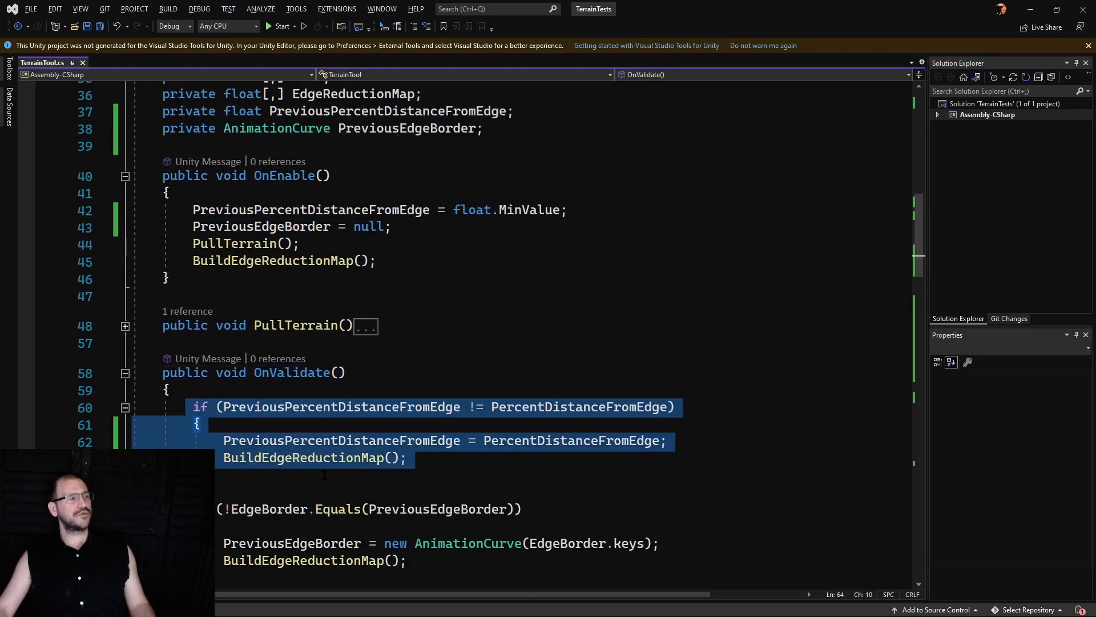
mouse_move(385, 408)
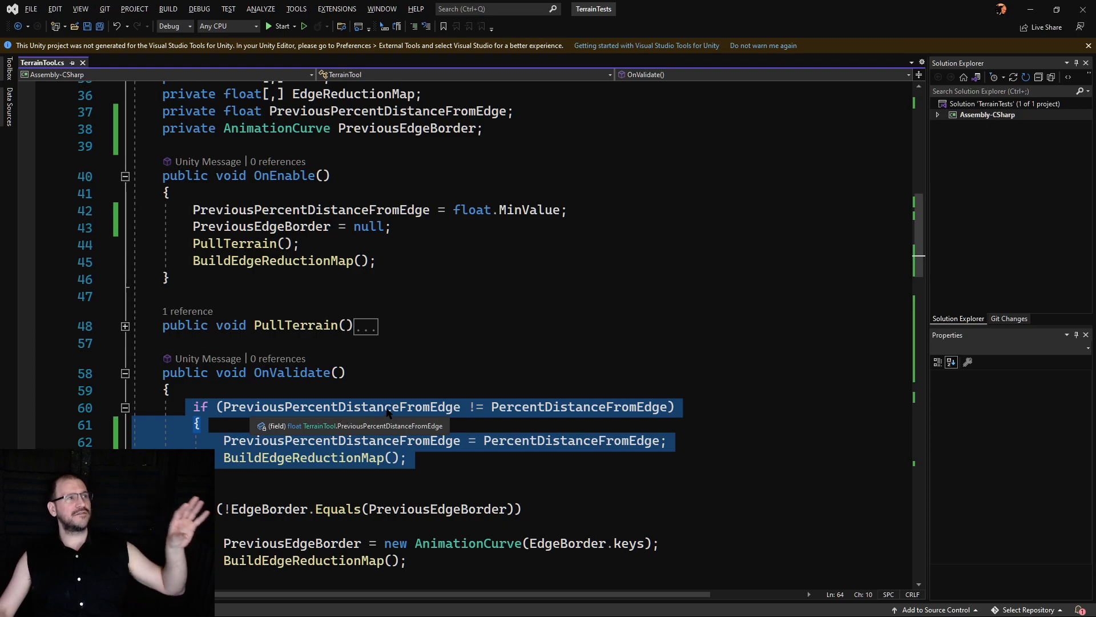
mouse_move(473, 424)
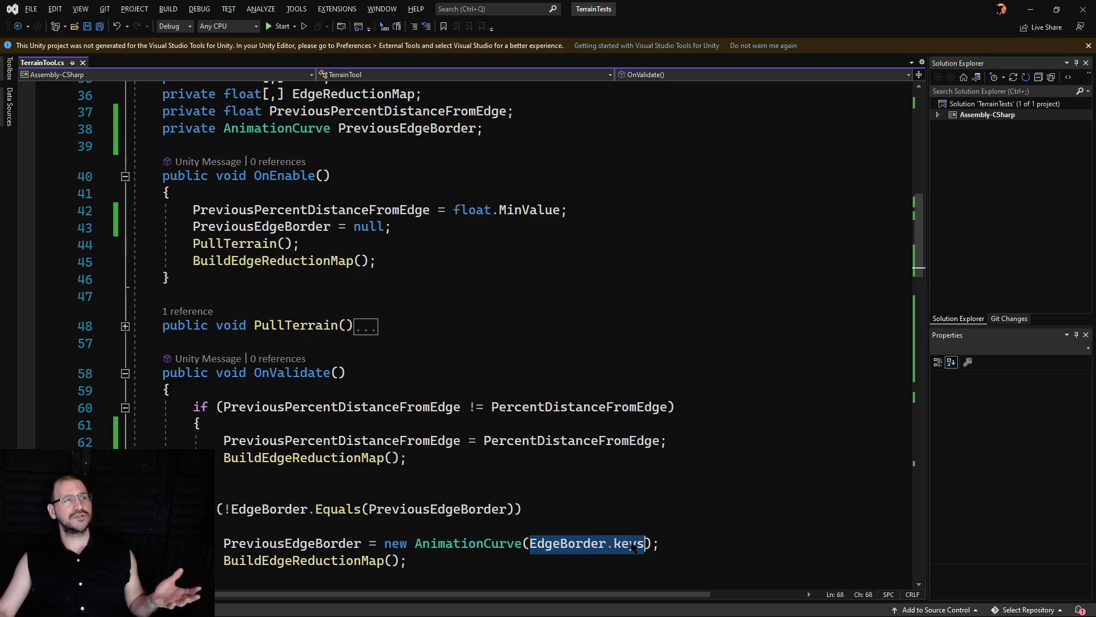
mouse_move(630, 543)
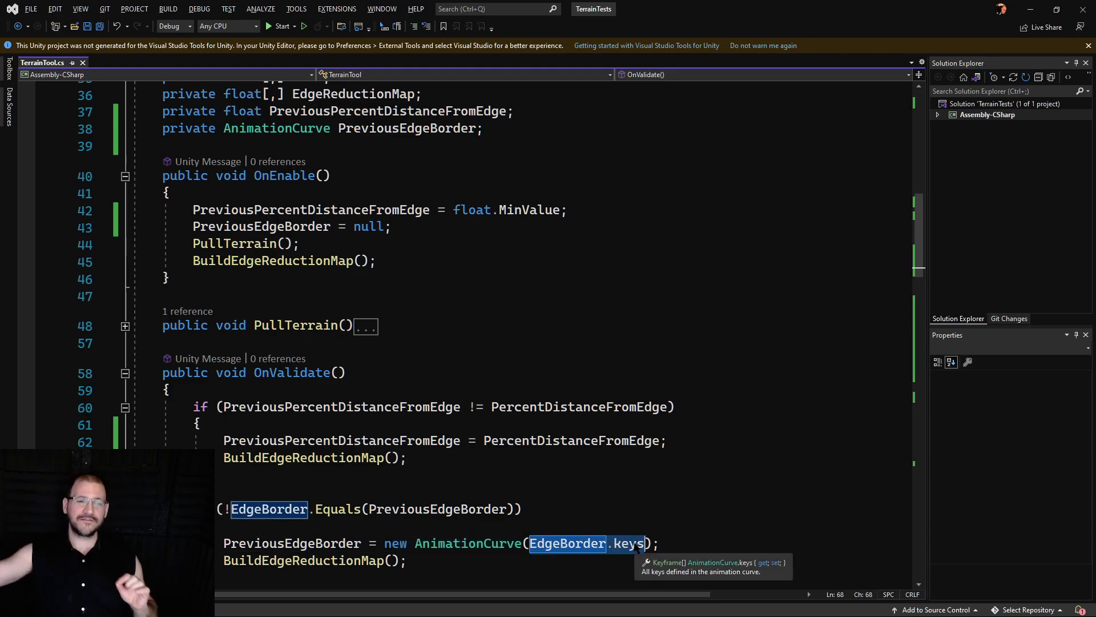